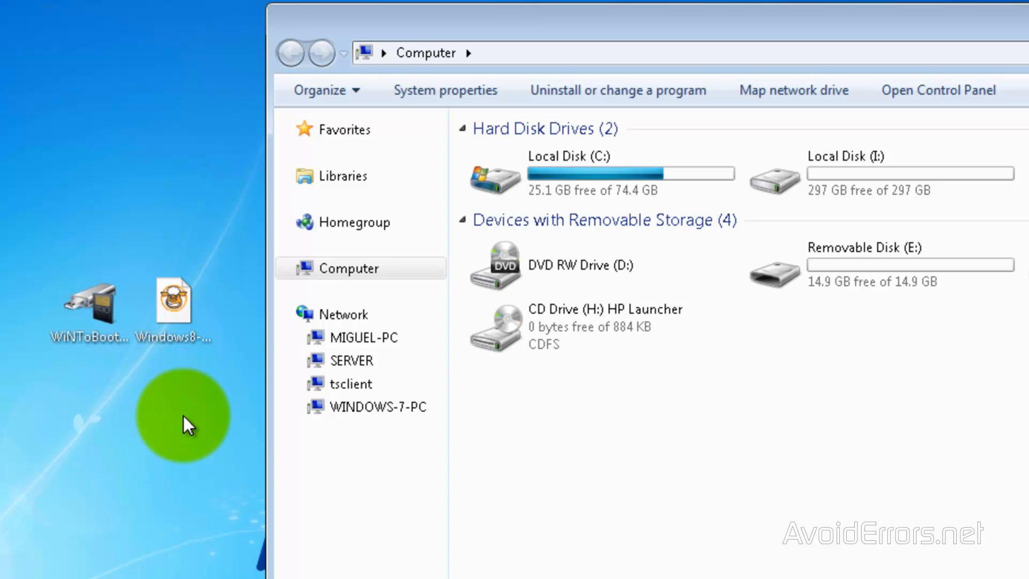
{"action": "mouse_move", "coordinate": [184, 383]}
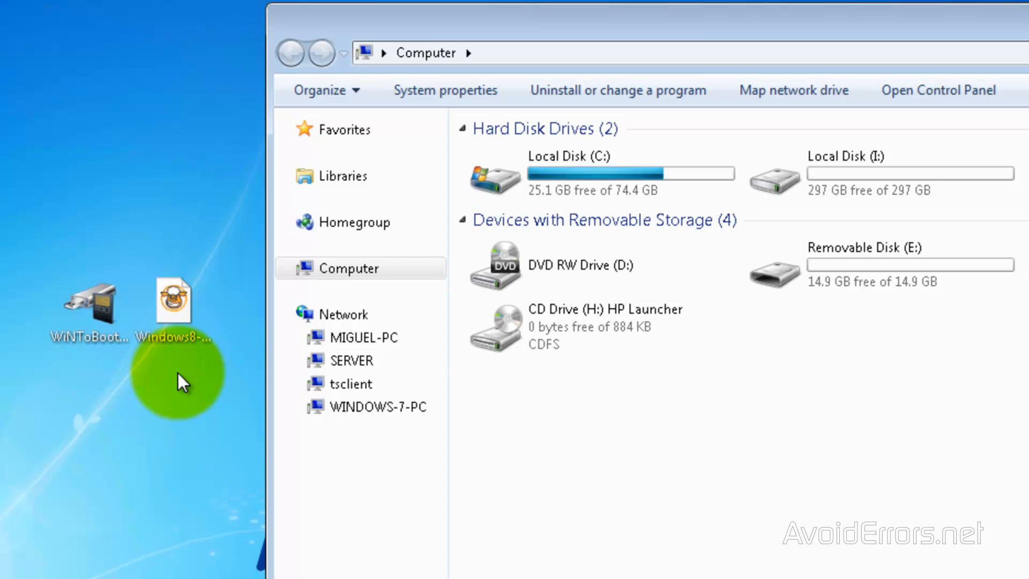
{"action": "mouse_move", "coordinate": [863, 332]}
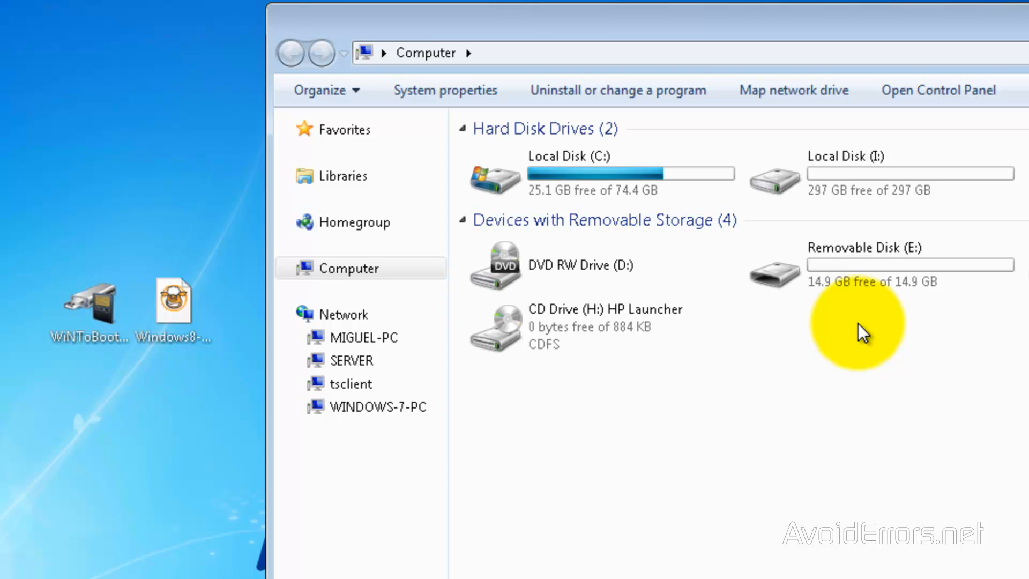
{"action": "mouse_move", "coordinate": [918, 393]}
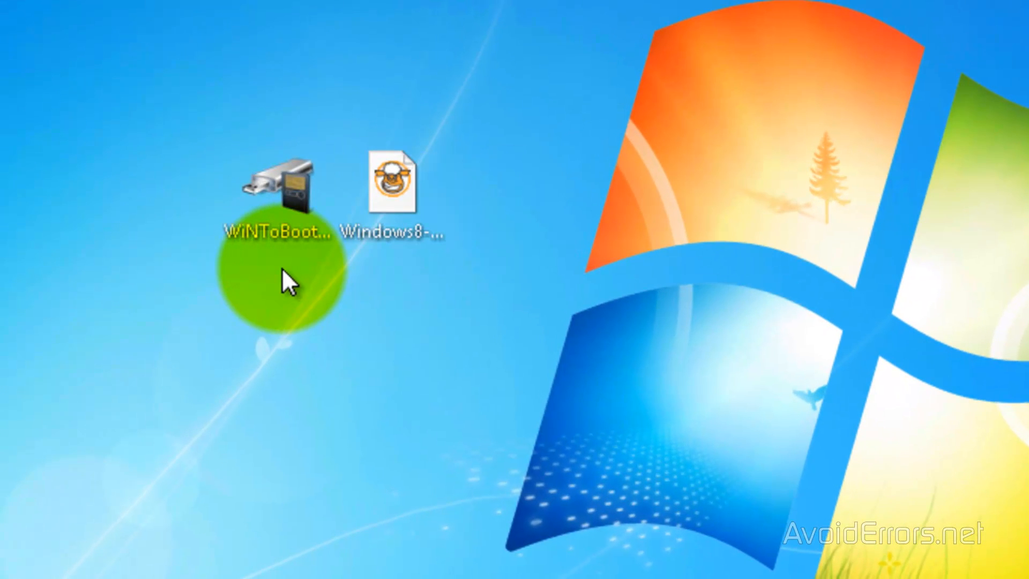
Launch WiNToBootic from the desktop, with the 15 GB FAT32 drive E: preselected
{"action": "left_click", "coordinate": [283, 190]}
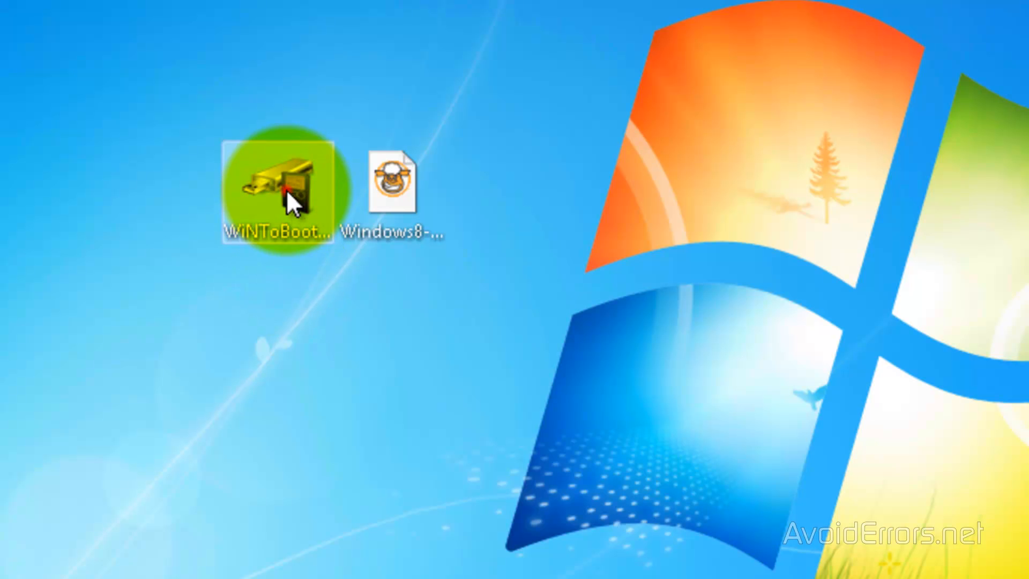
{"action": "double_click", "coordinate": [276, 184]}
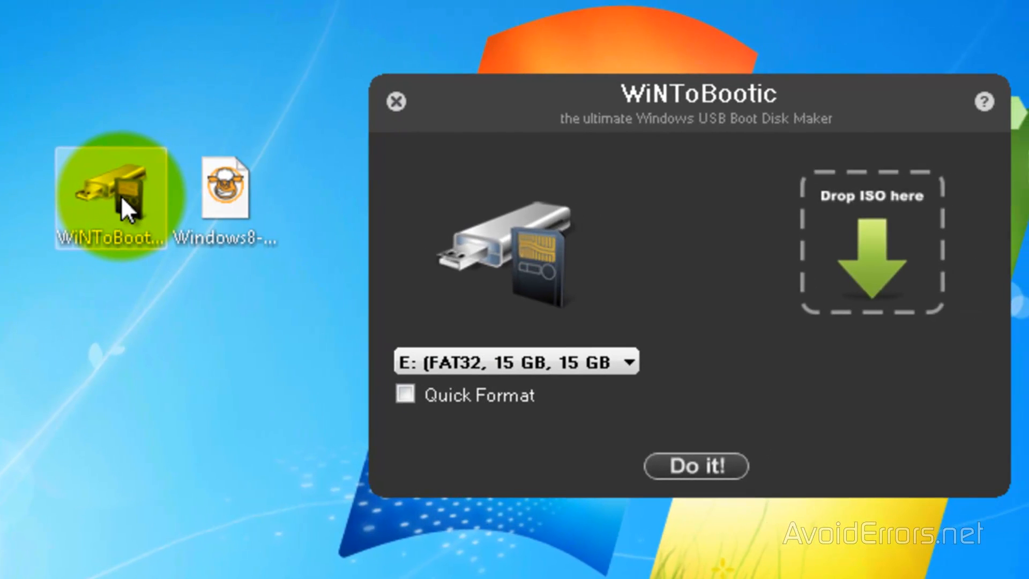
{"action": "mouse_move", "coordinate": [574, 423]}
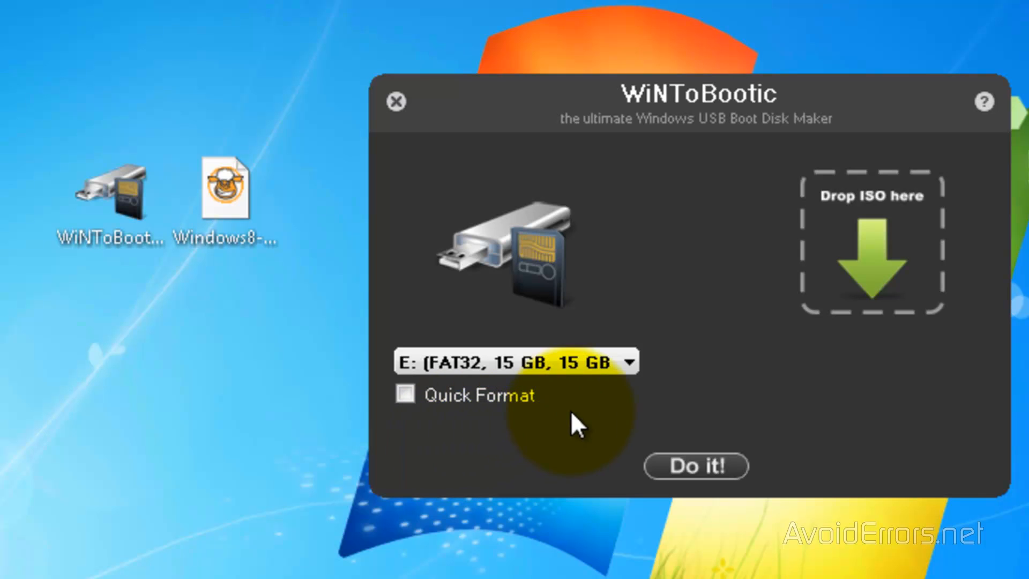
{"action": "mouse_move", "coordinate": [584, 394]}
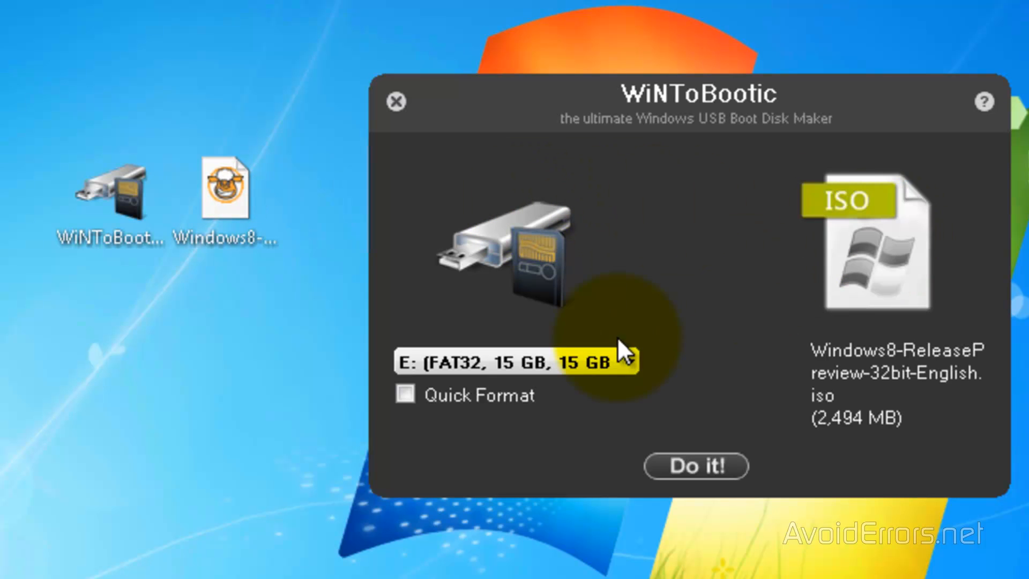
Enable Quick Format for the Windows 8 Release Preview 32-bit ISO
{"action": "left_click", "coordinate": [405, 394]}
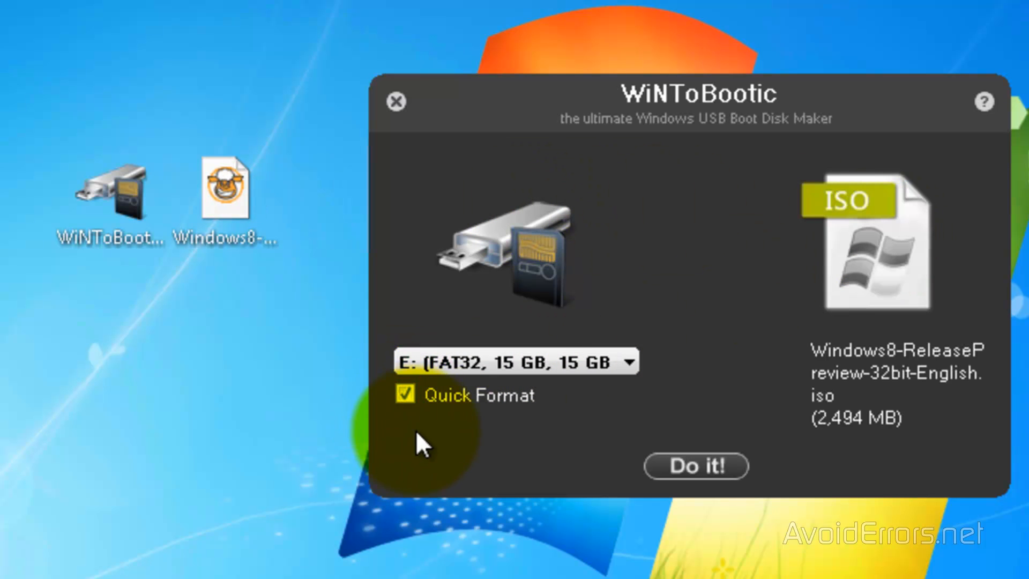
{"action": "mouse_move", "coordinate": [695, 466]}
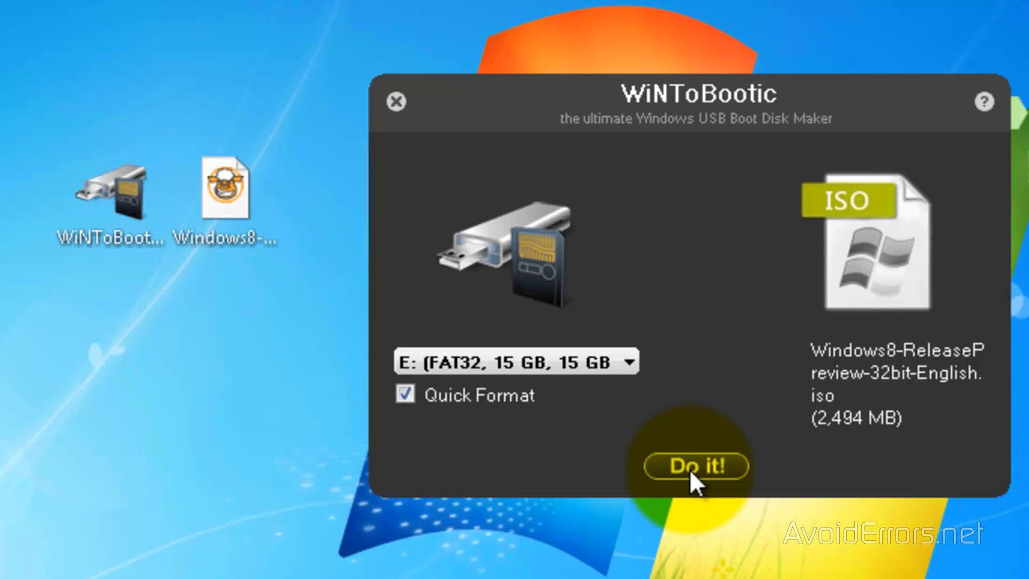
Start the bootable USB build, confirming and accepting that drive E: will be erased
{"action": "left_click", "coordinate": [695, 467]}
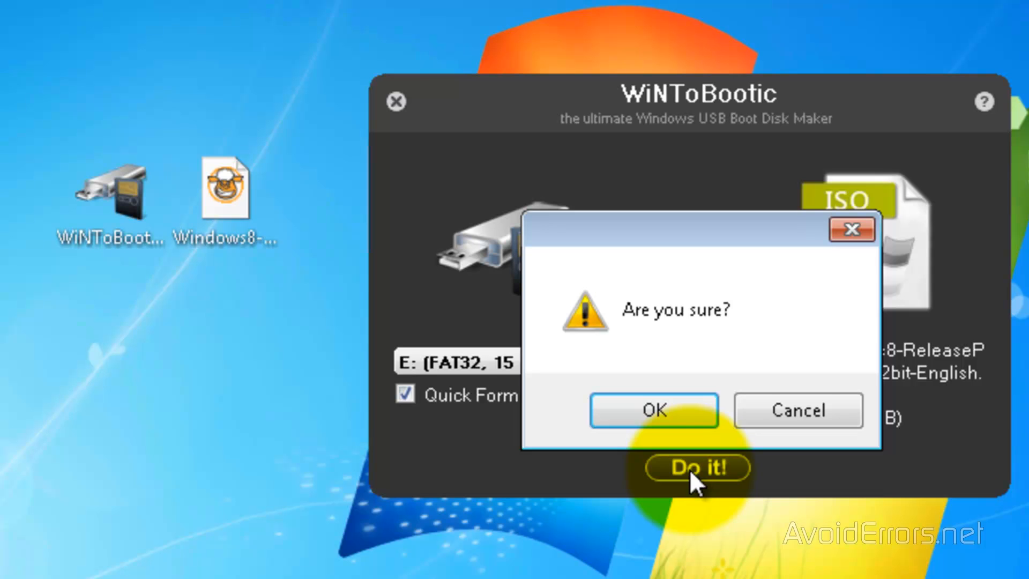
{"action": "left_click", "coordinate": [653, 410]}
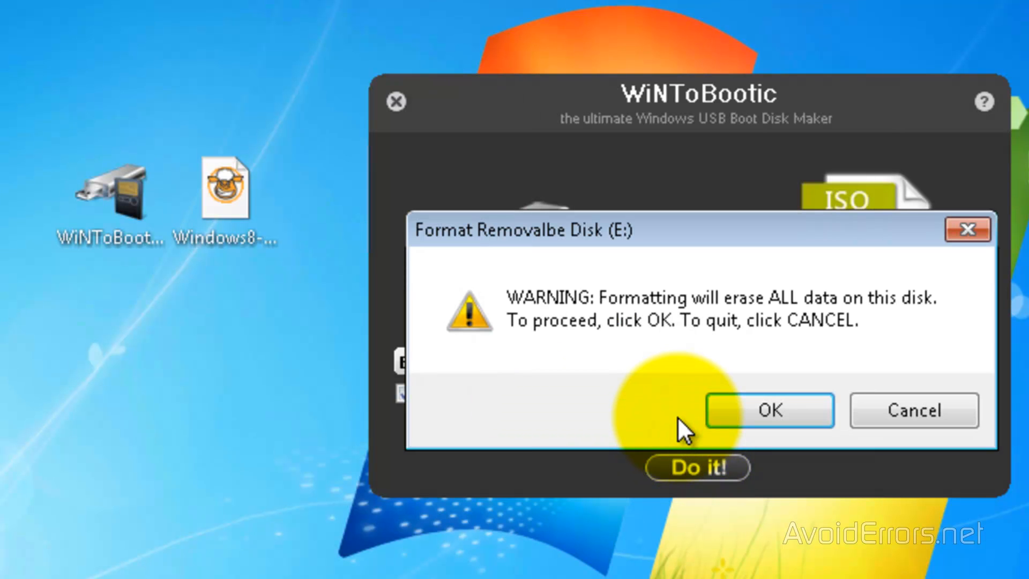
{"action": "mouse_move", "coordinate": [725, 424]}
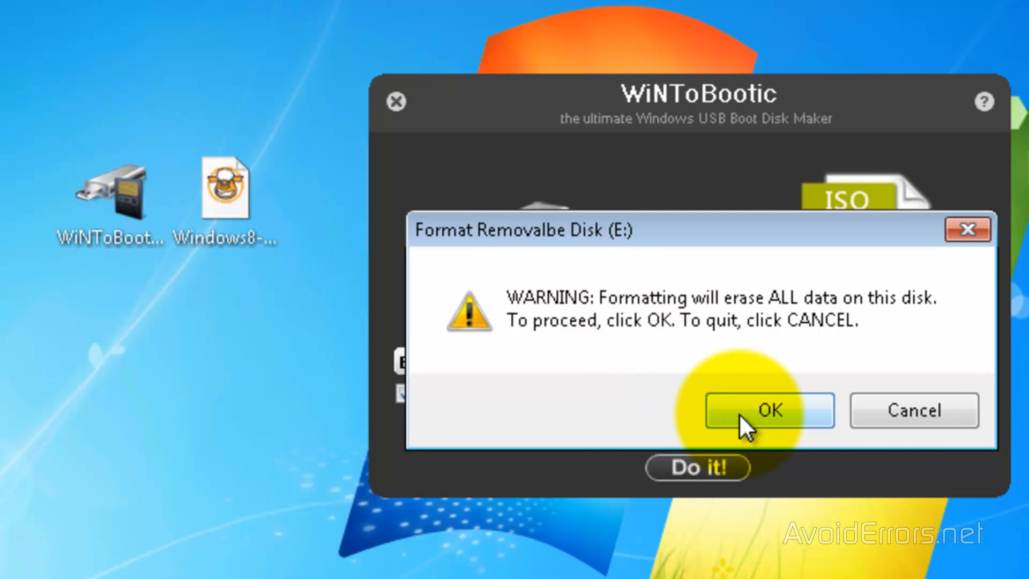
{"action": "left_click", "coordinate": [769, 410]}
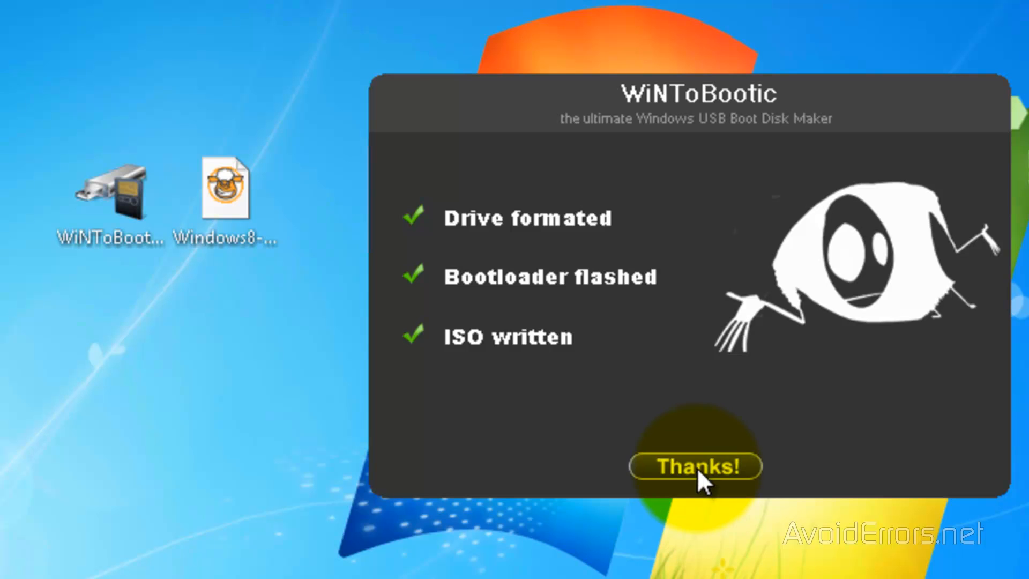
Dismiss the completion summary once formatting, bootloader flash and ISO writing finish
{"action": "left_click", "coordinate": [696, 467]}
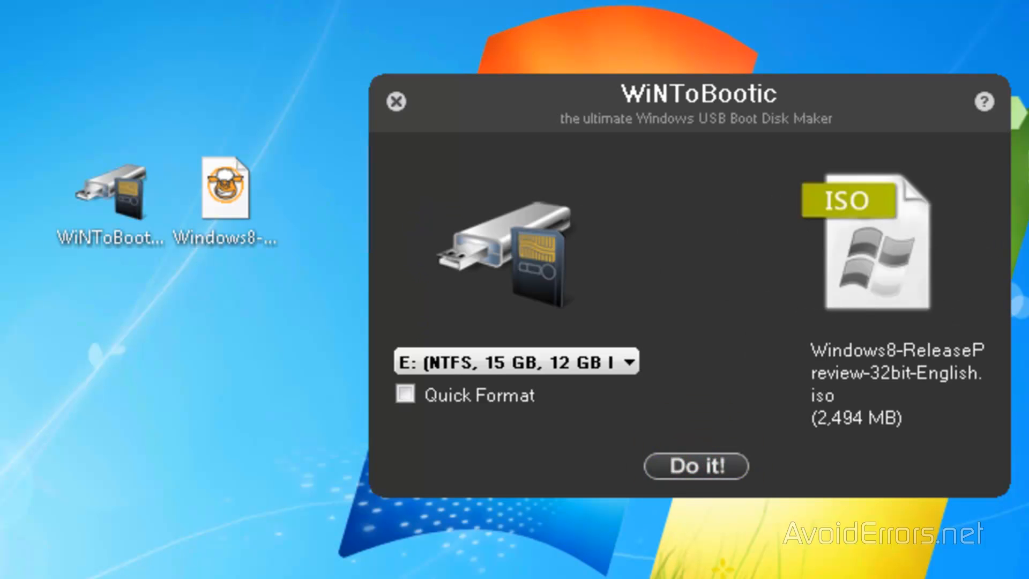